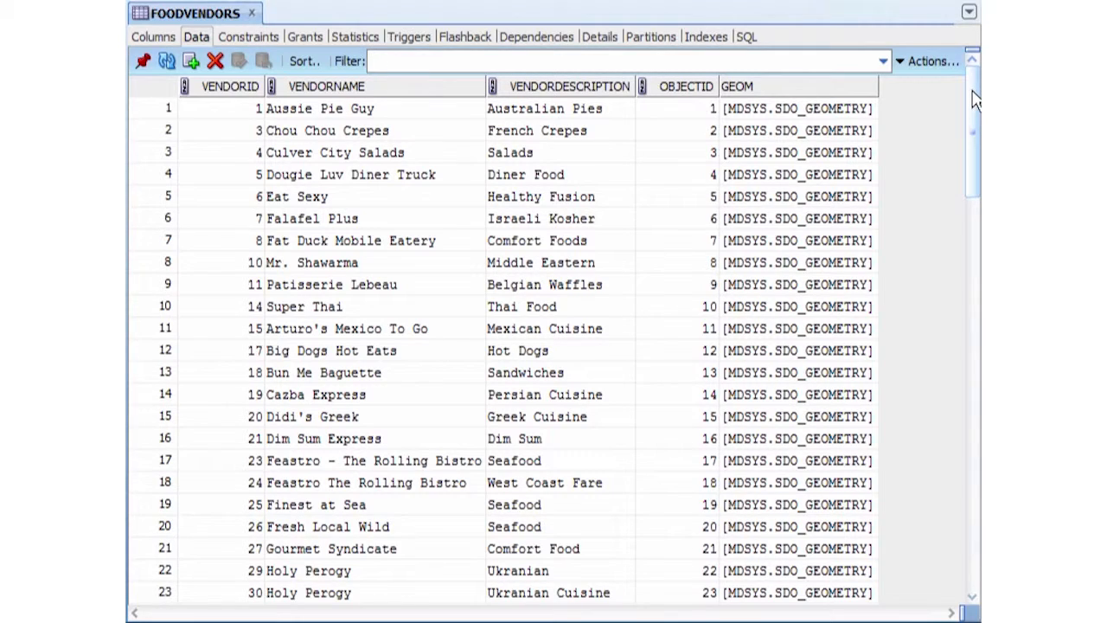
- Begin a blank workspace and bring up the Readers menu
scroll(down, 3)
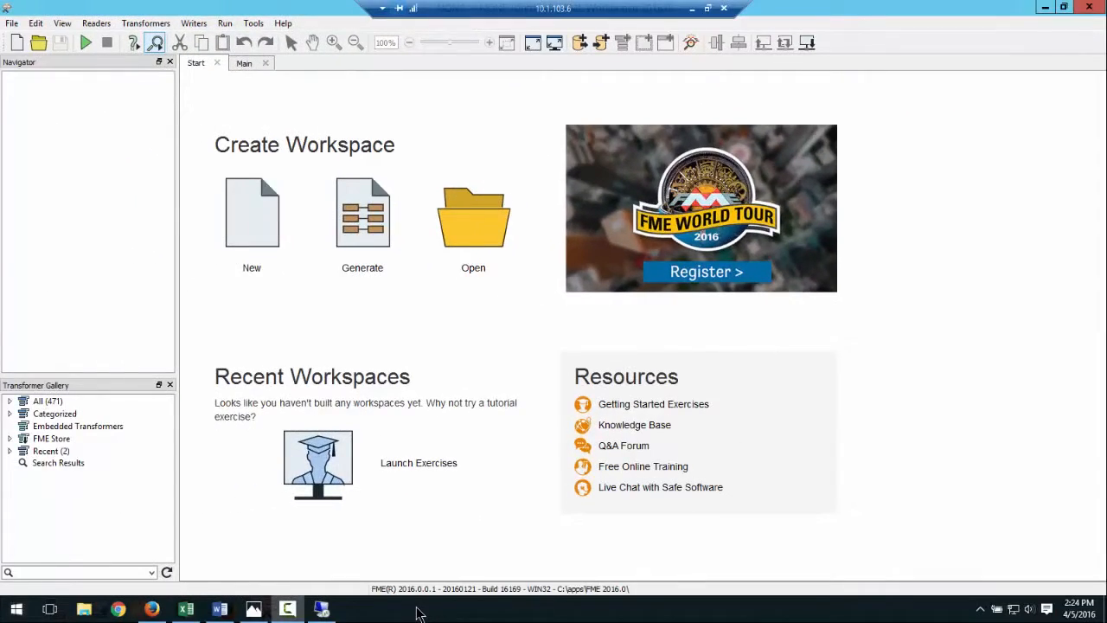
mouse_move(266, 290)
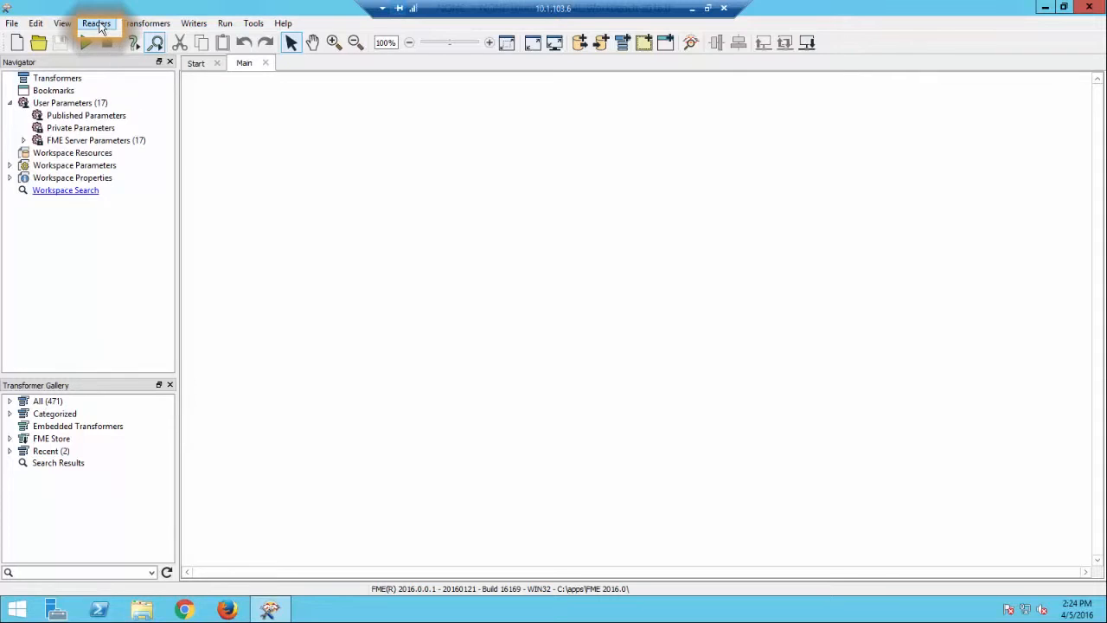
click(96, 22)
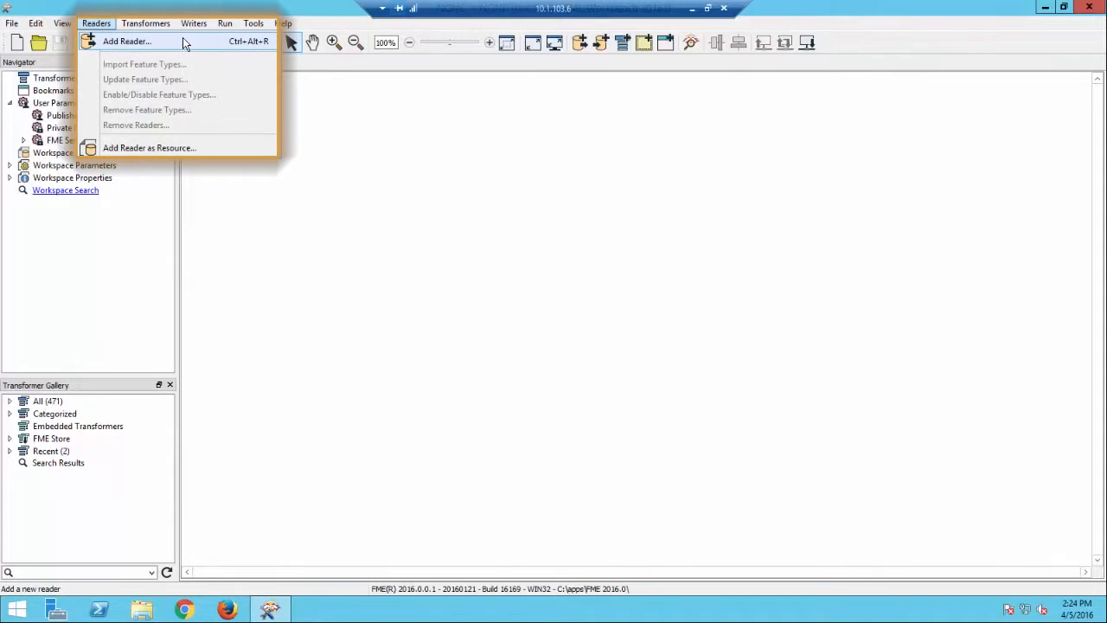
- Add a reader of format Oracle Spatial Object with Dataset set to Embed Connection Parameters
click(126, 41)
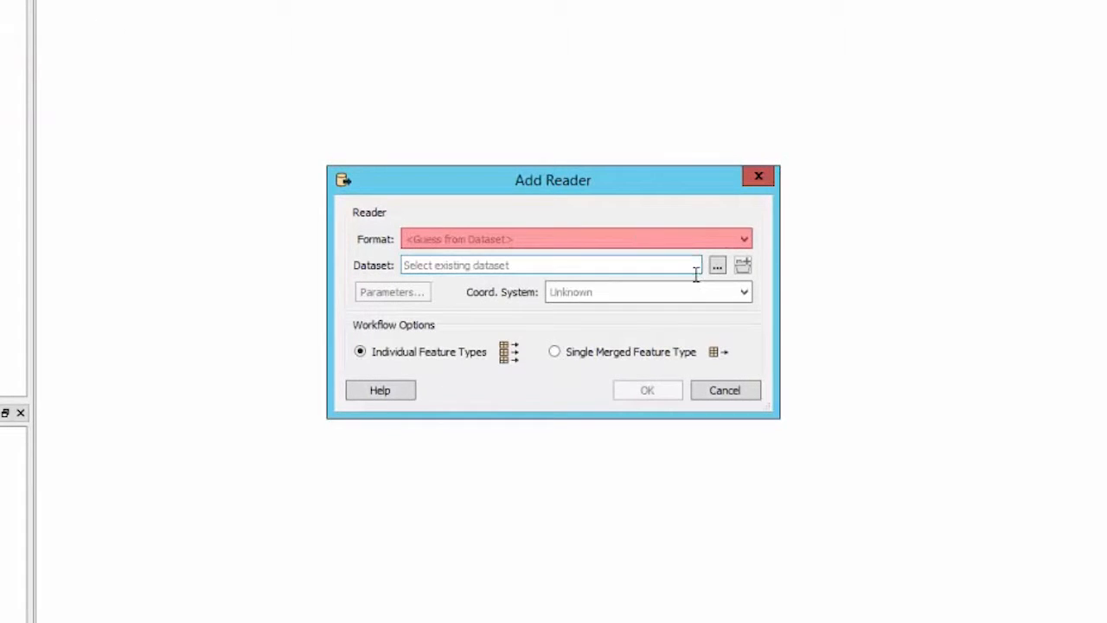
text(Oracle spa)
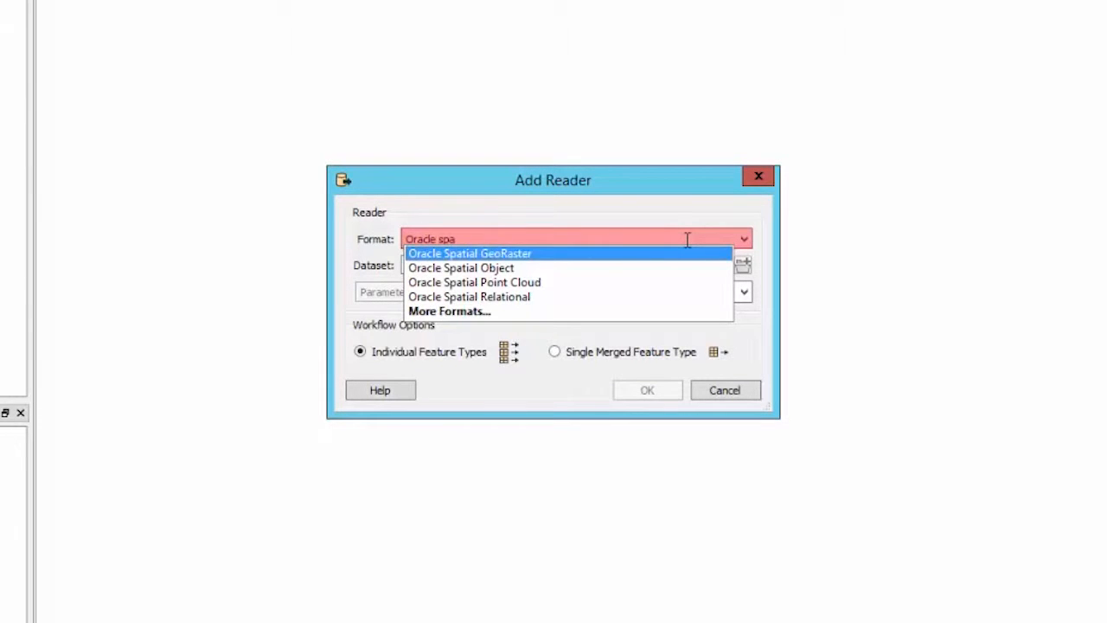
click(461, 267)
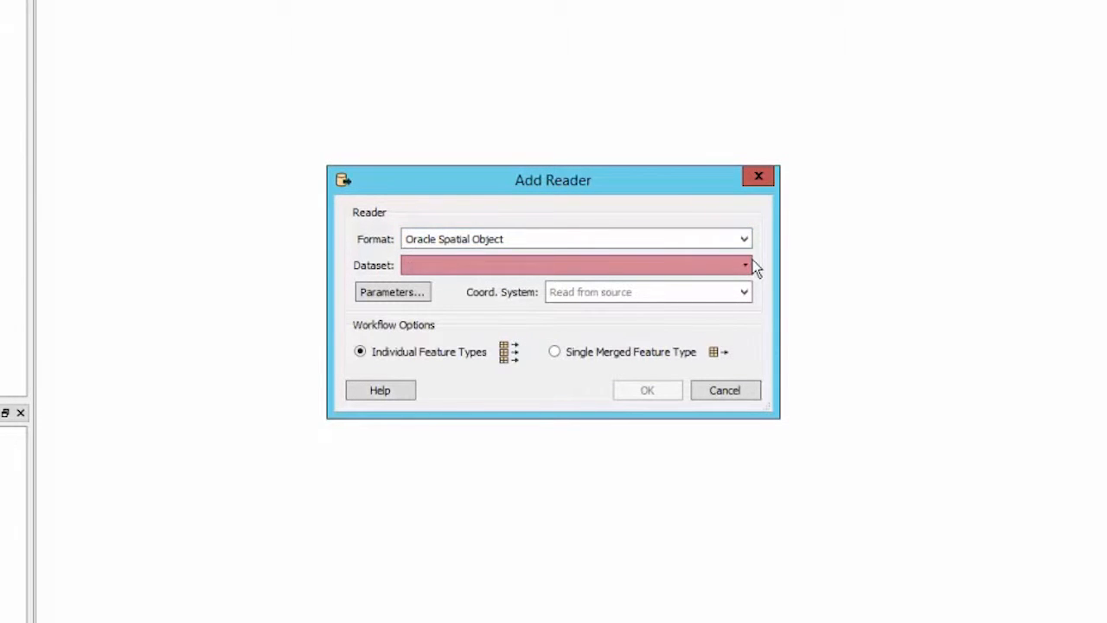
click(745, 265)
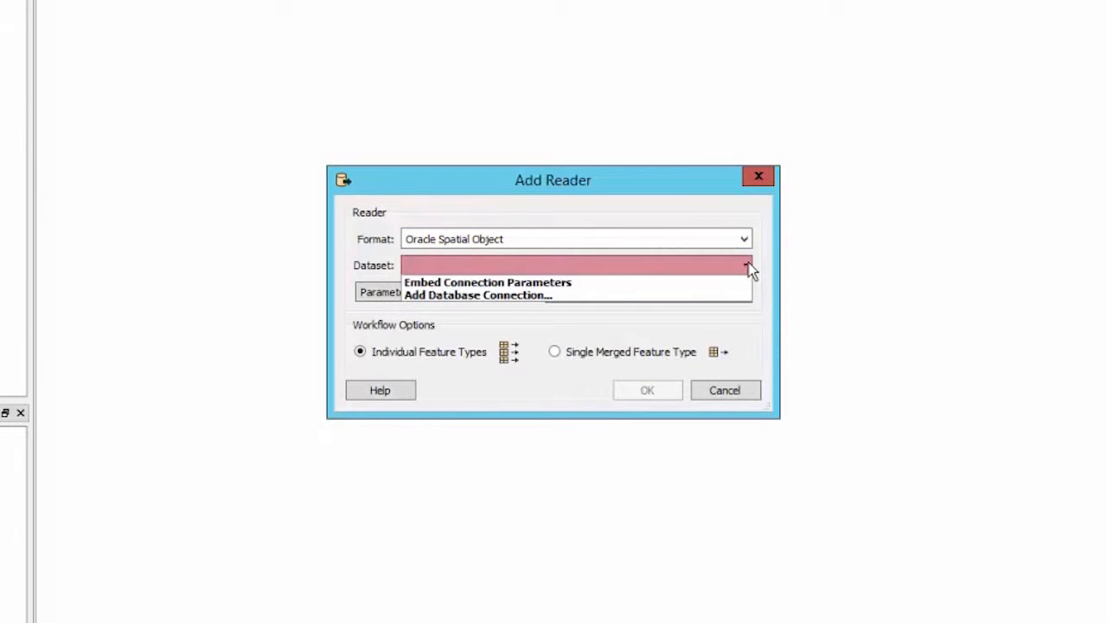
mouse_move(730, 288)
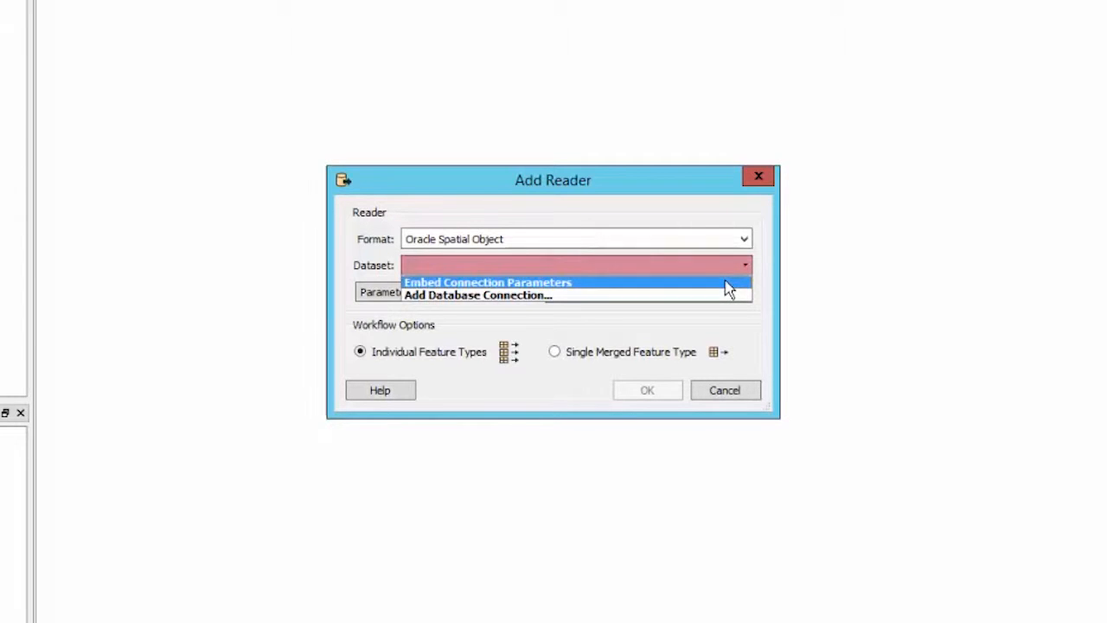
click(488, 282)
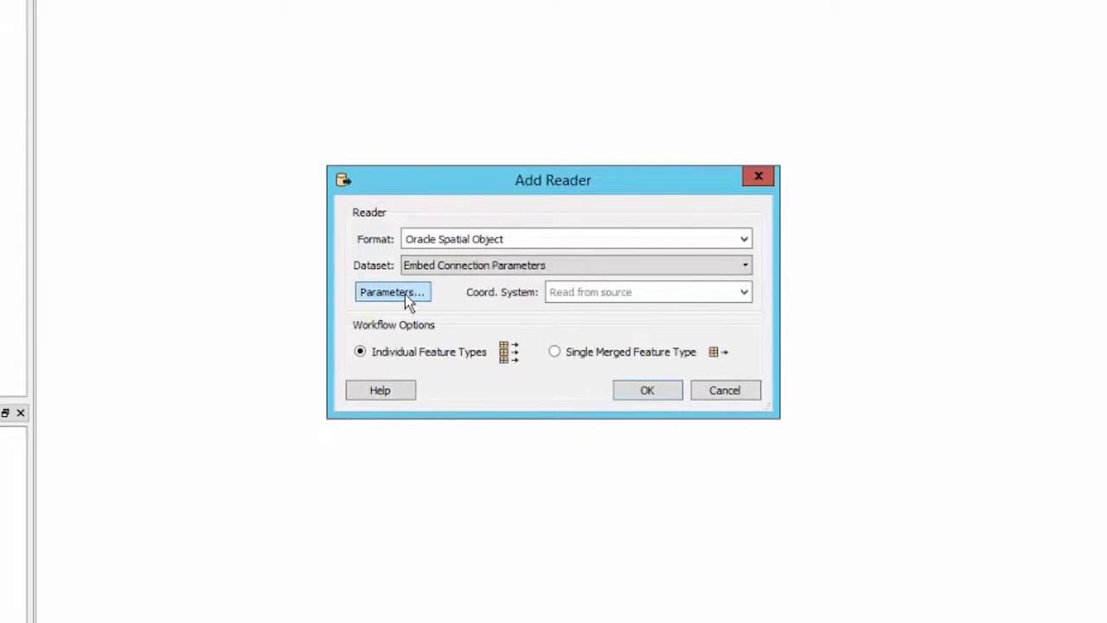
- Connect to //localhost:1521/xe as fmedata and read the FMEDATA.FOODVENDORS table
click(391, 292)
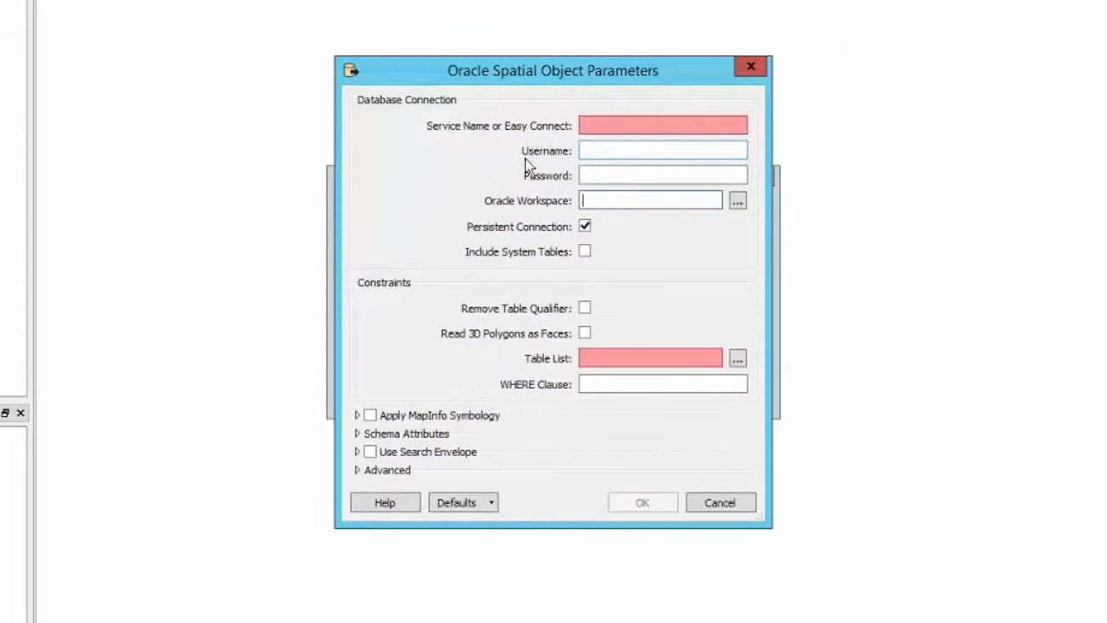
click(664, 125)
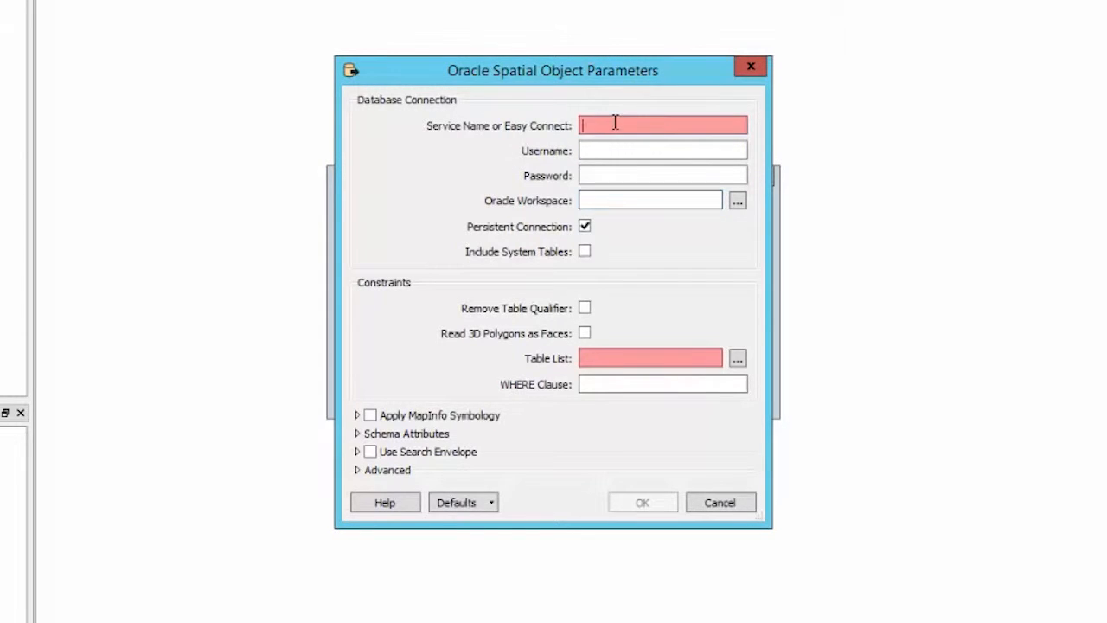
text(fmedata)
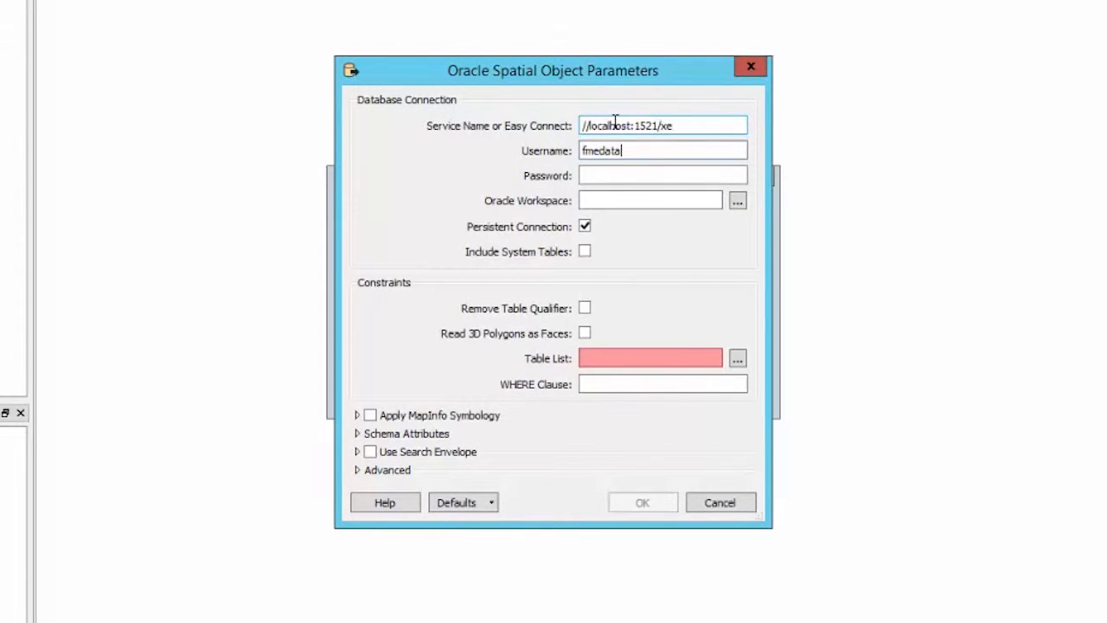
click(737, 359)
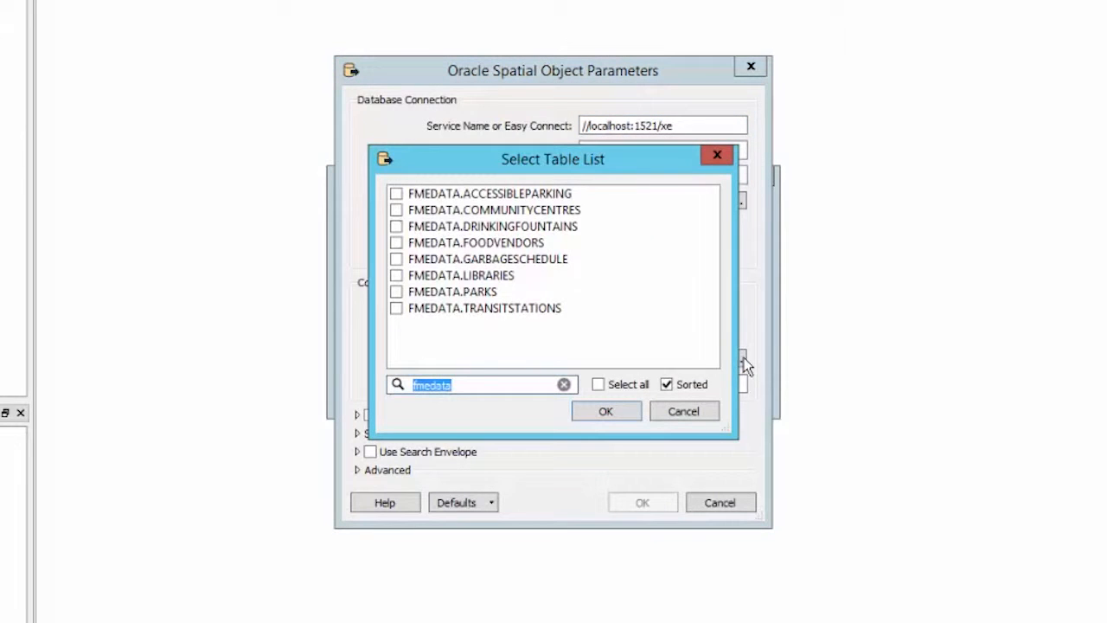
mouse_move(627, 247)
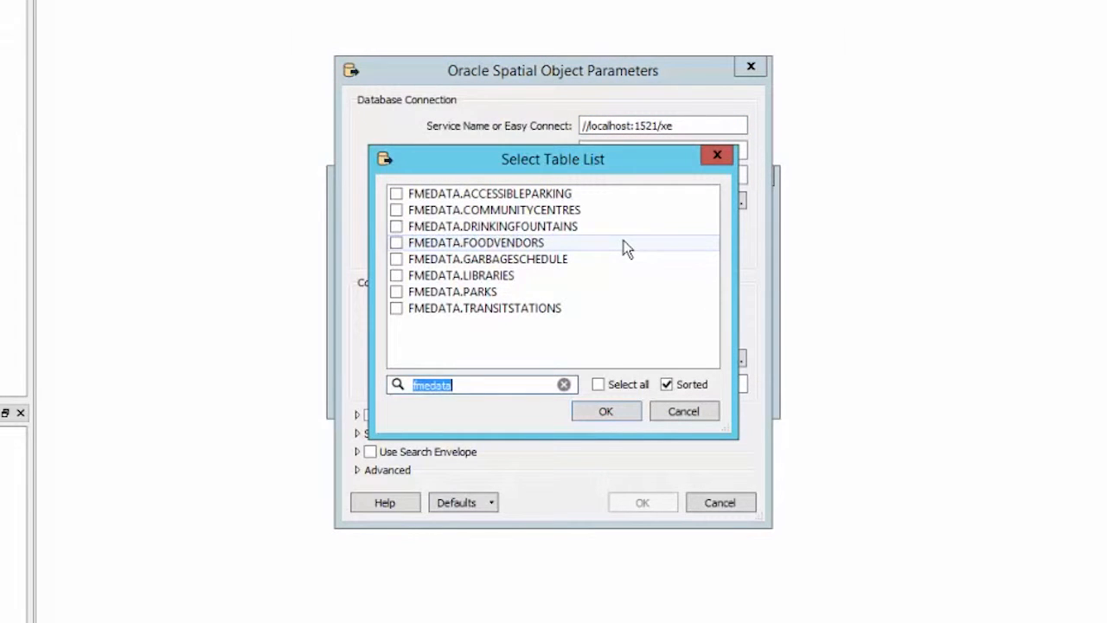
click(606, 411)
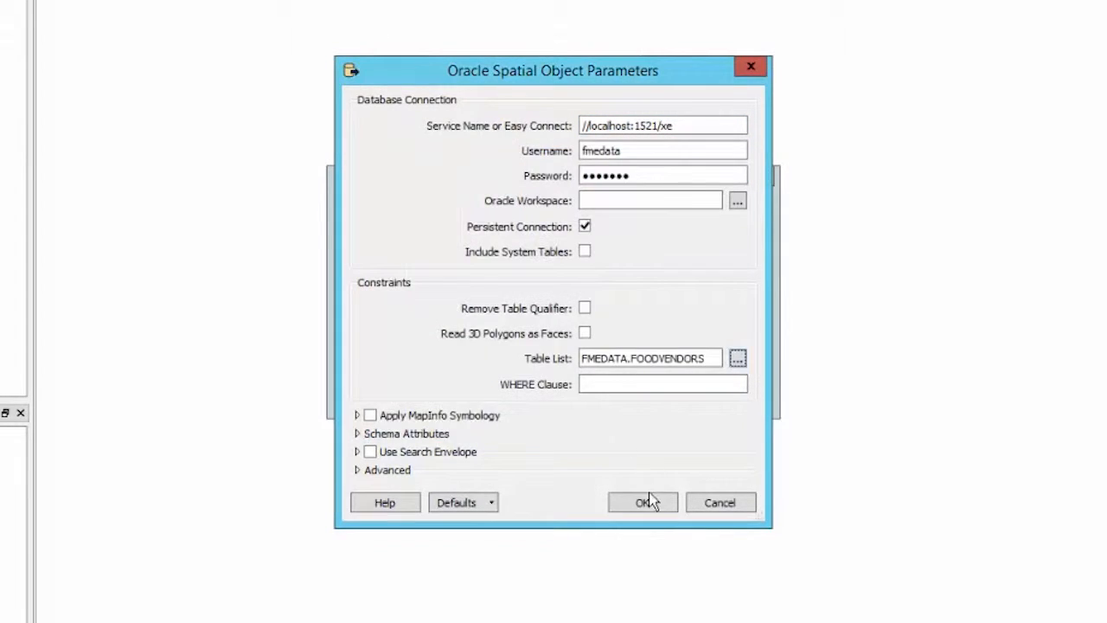
click(642, 503)
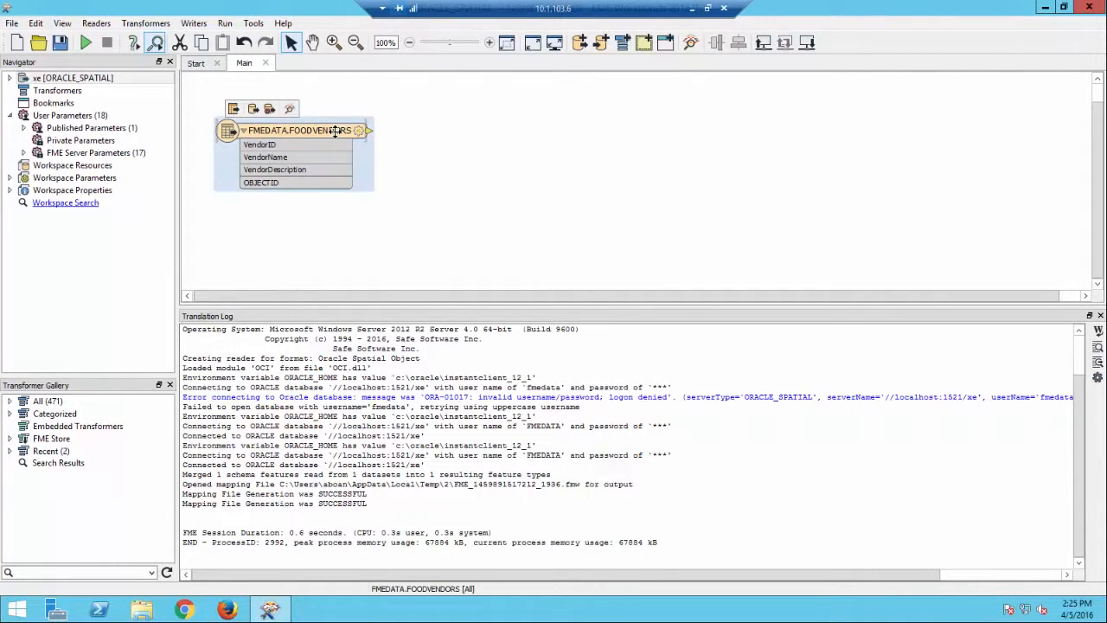
- Filter the FOODVENDORS feature type with a WHERE clause on VendorDescription for Hot Dogs
double_click(298, 130)
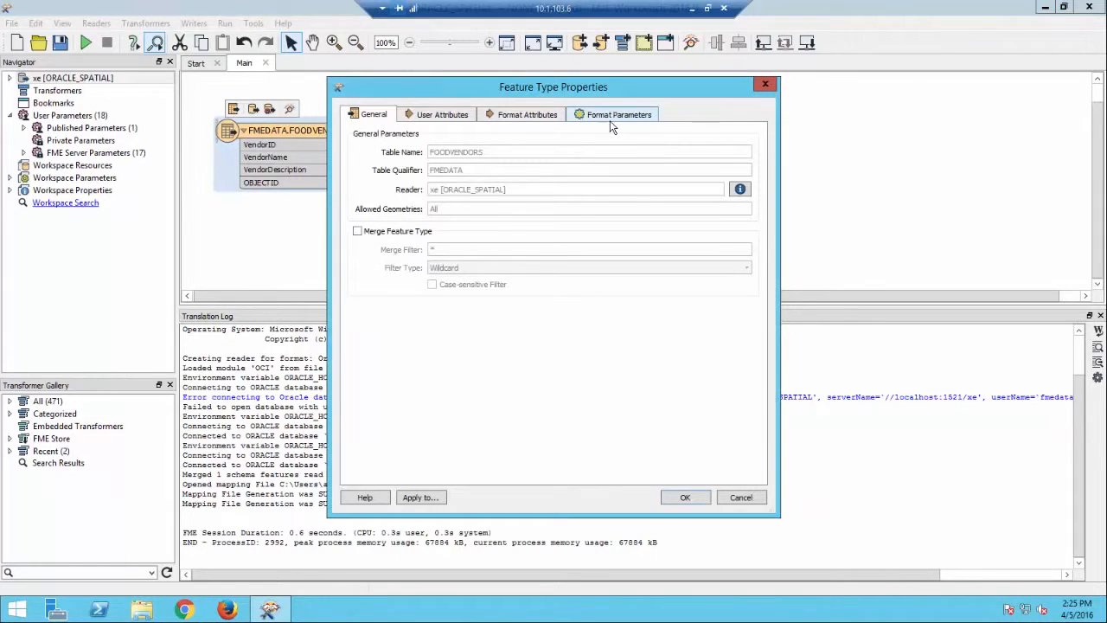
click(619, 114)
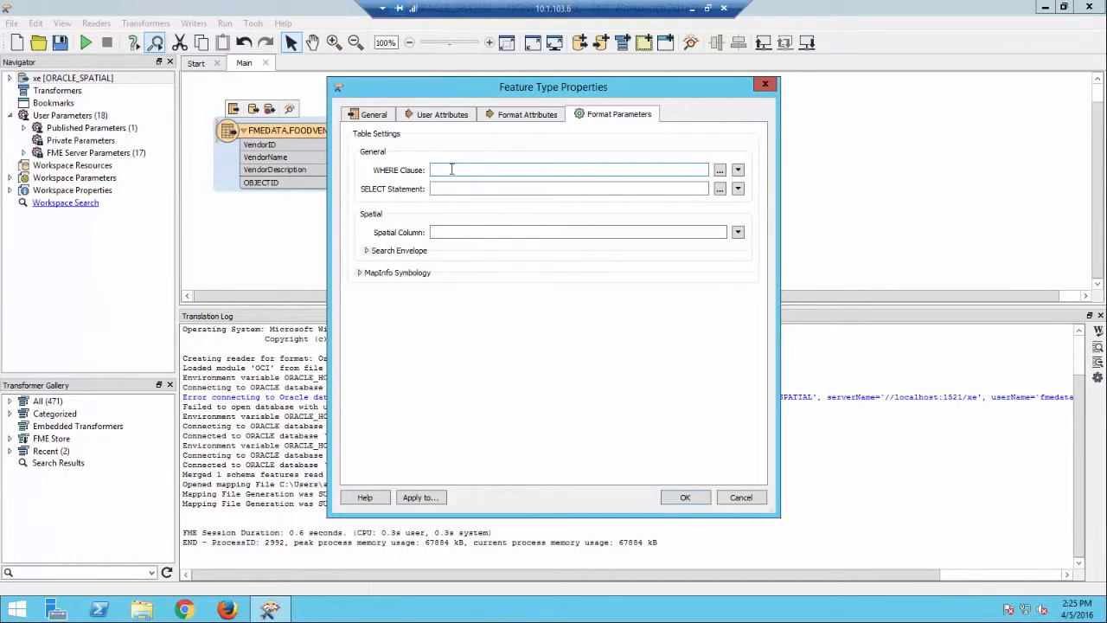
text(VendorDescription"='Hot Dog)
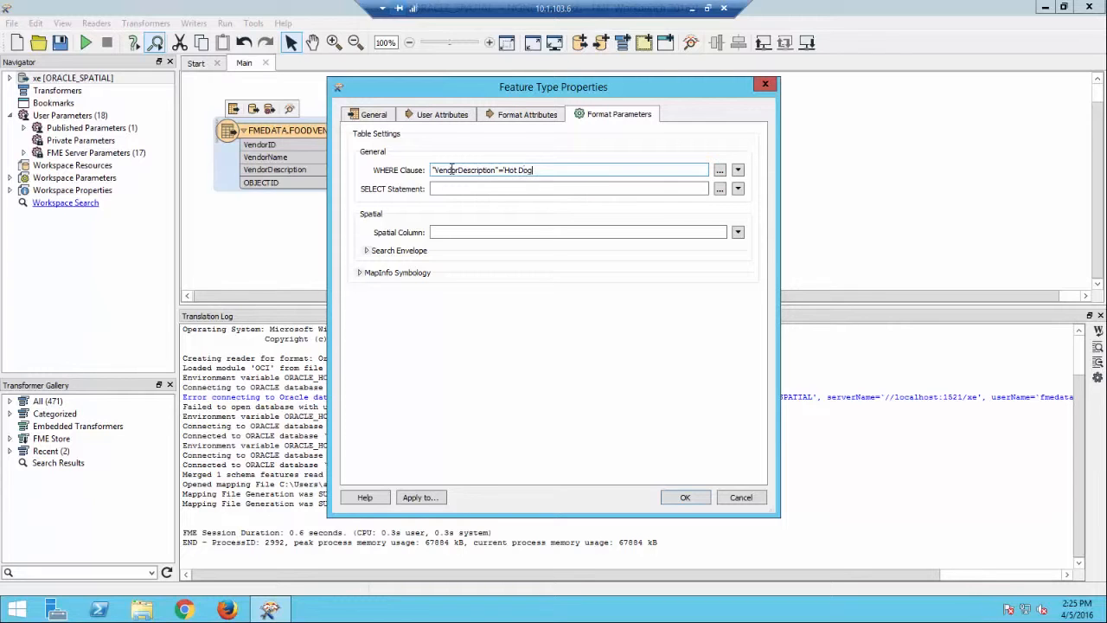
click(684, 497)
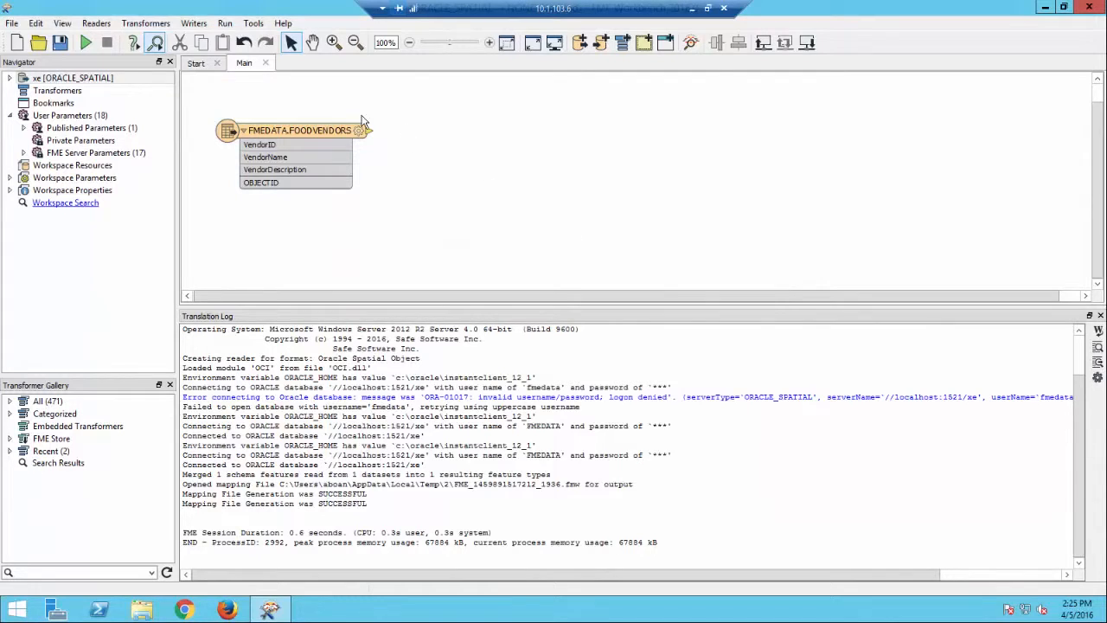
- Add an Esri Shapefile writer with dataset folder C:\FMEData2016\Output
click(193, 22)
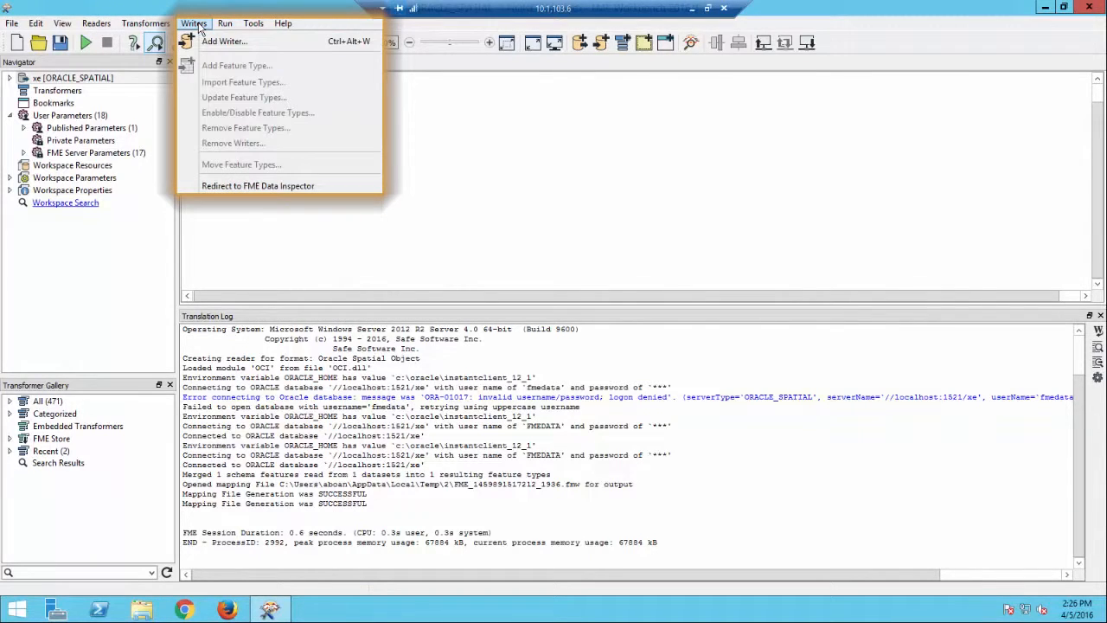
mouse_move(224, 42)
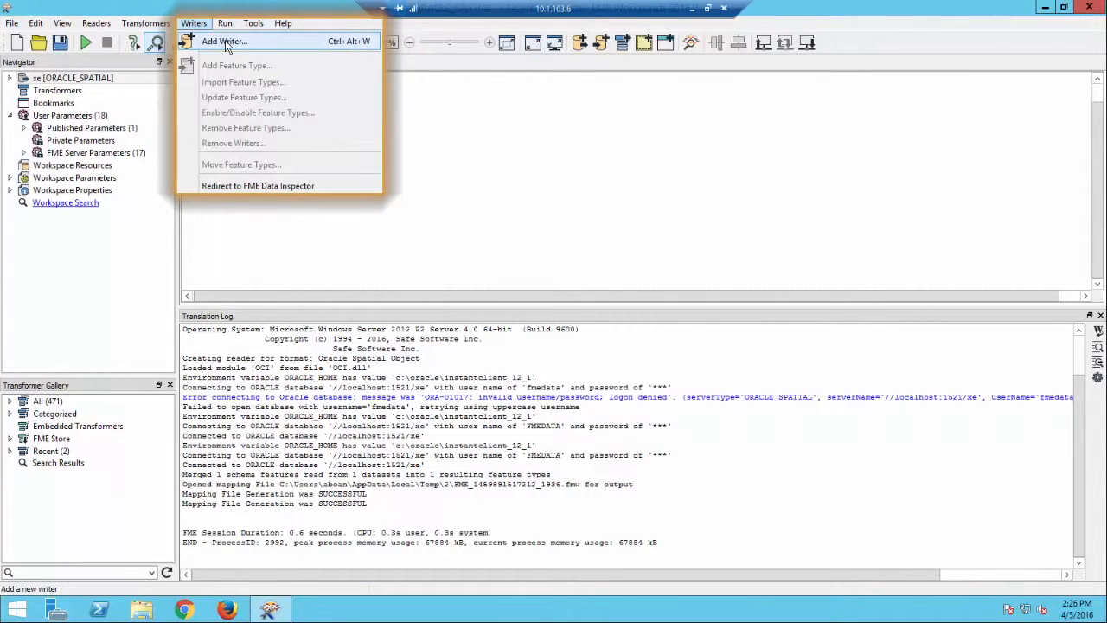
click(223, 41)
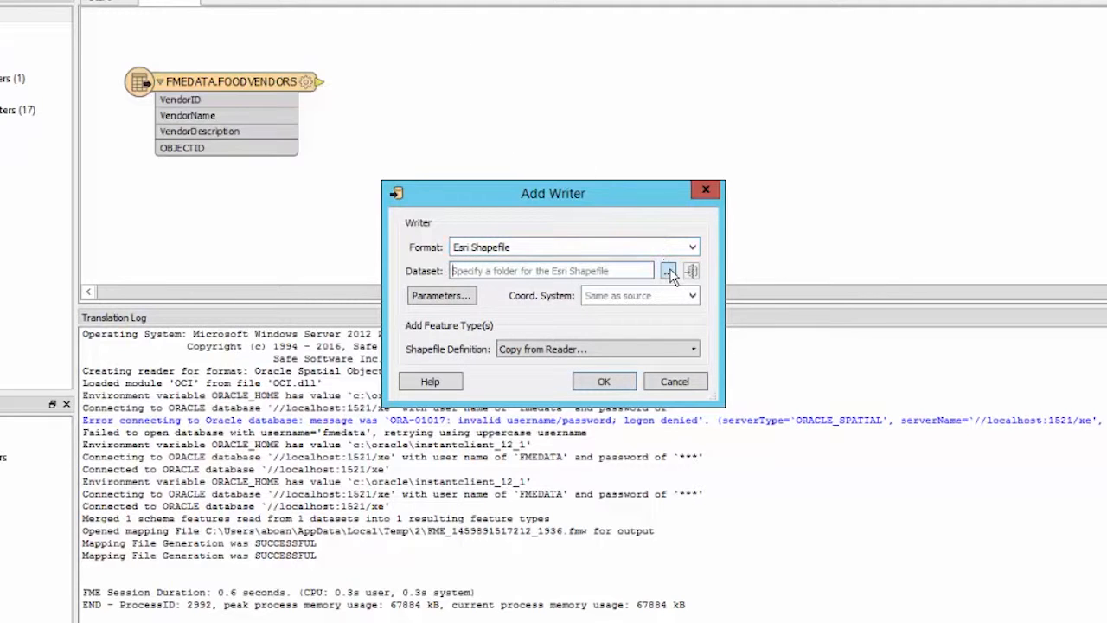
click(669, 271)
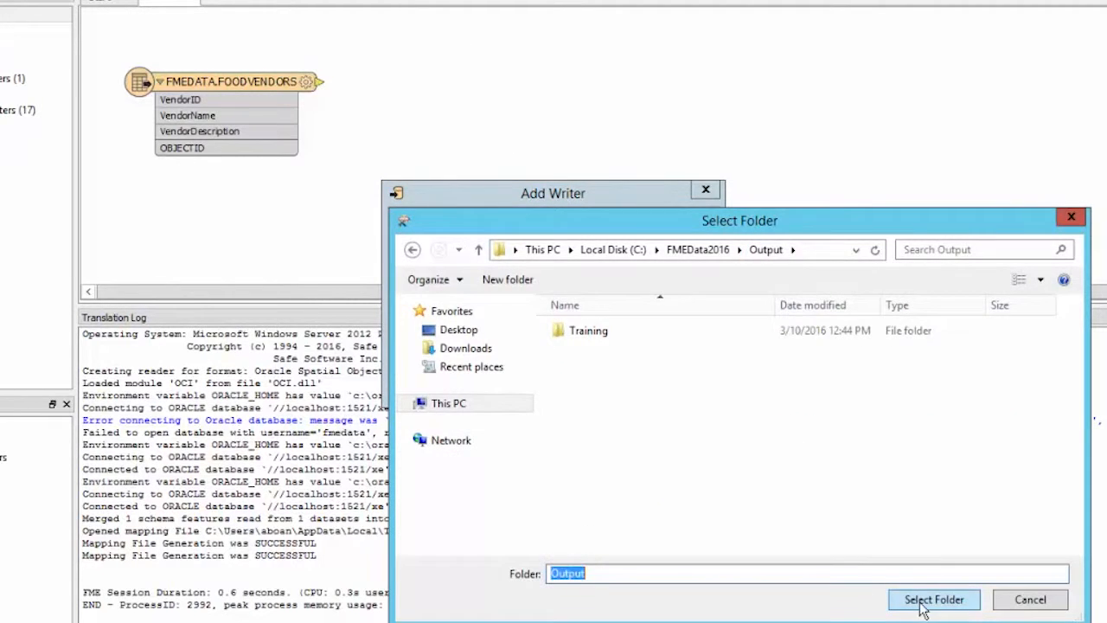
click(933, 600)
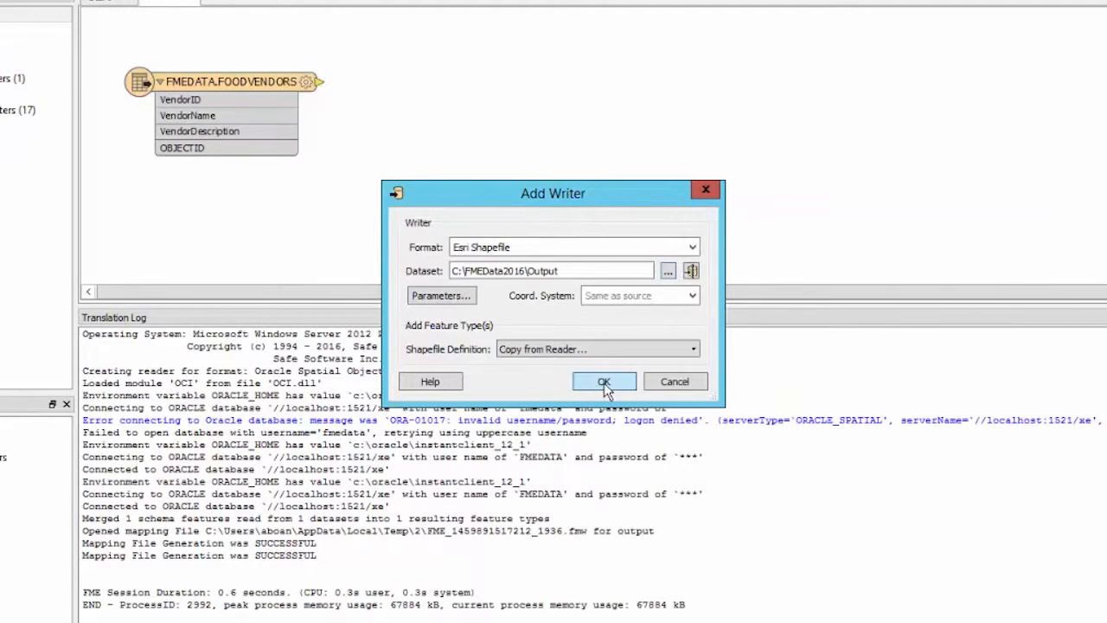
click(604, 382)
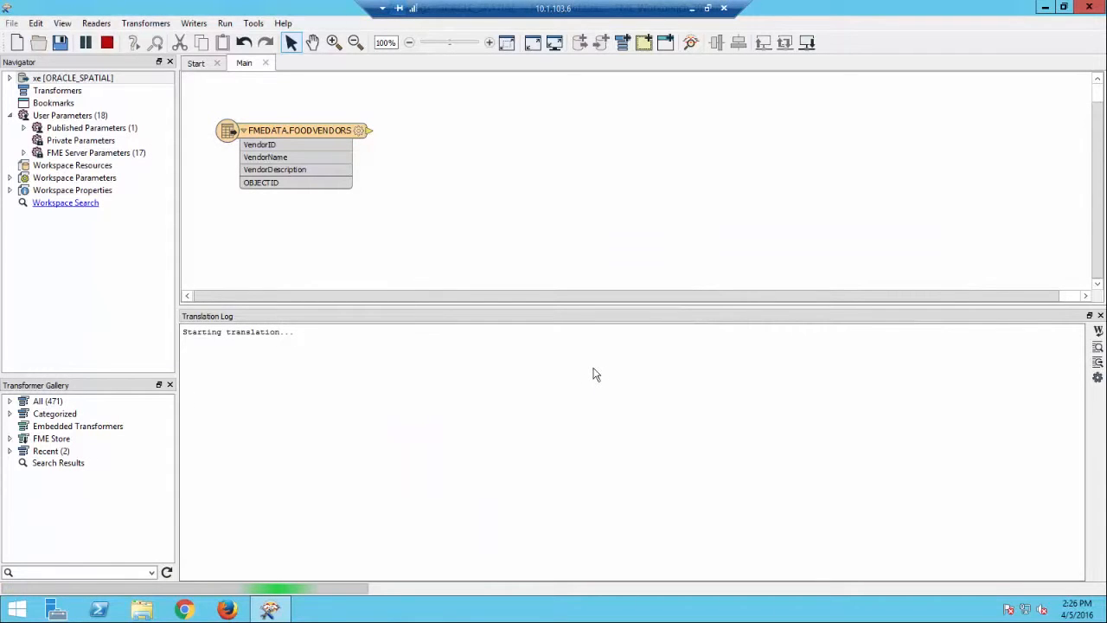
- Place the FOODVENDORS writer feature type on the canvas connected to the reader
click(85, 43)
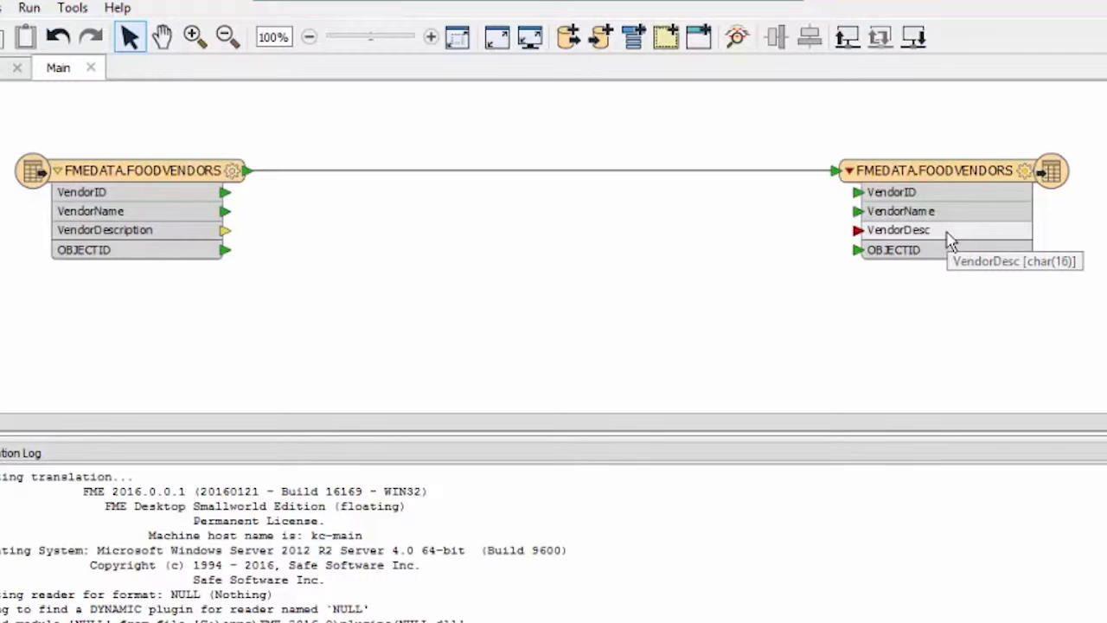
mouse_move(710, 340)
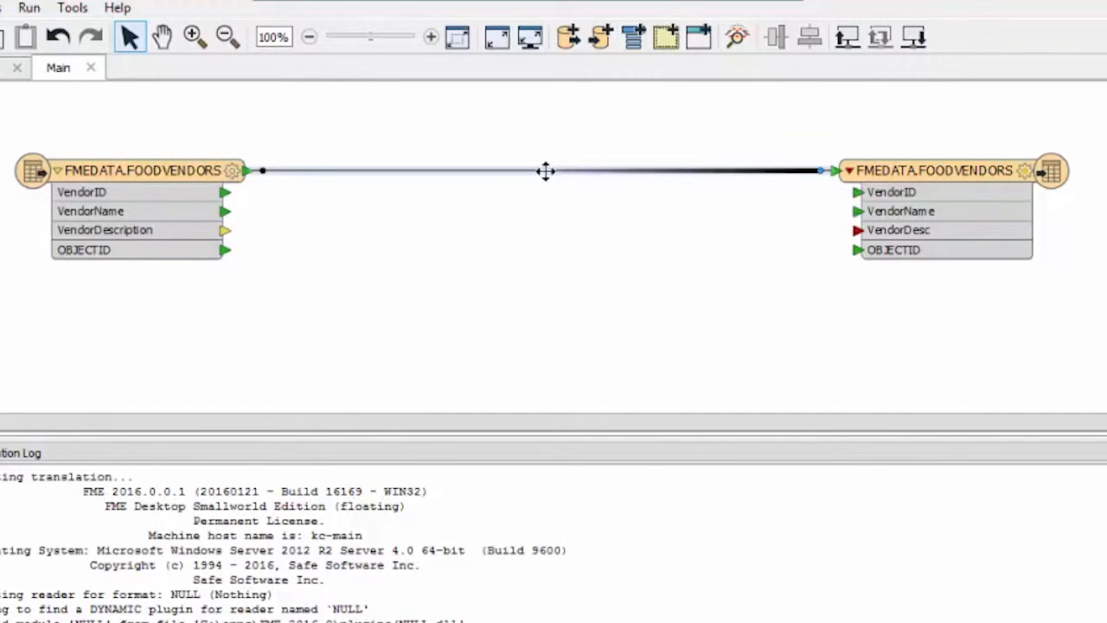
- Insert an AttributeRenamer on the connection renaming VendorDescription to VendorDesc
text(attributere)
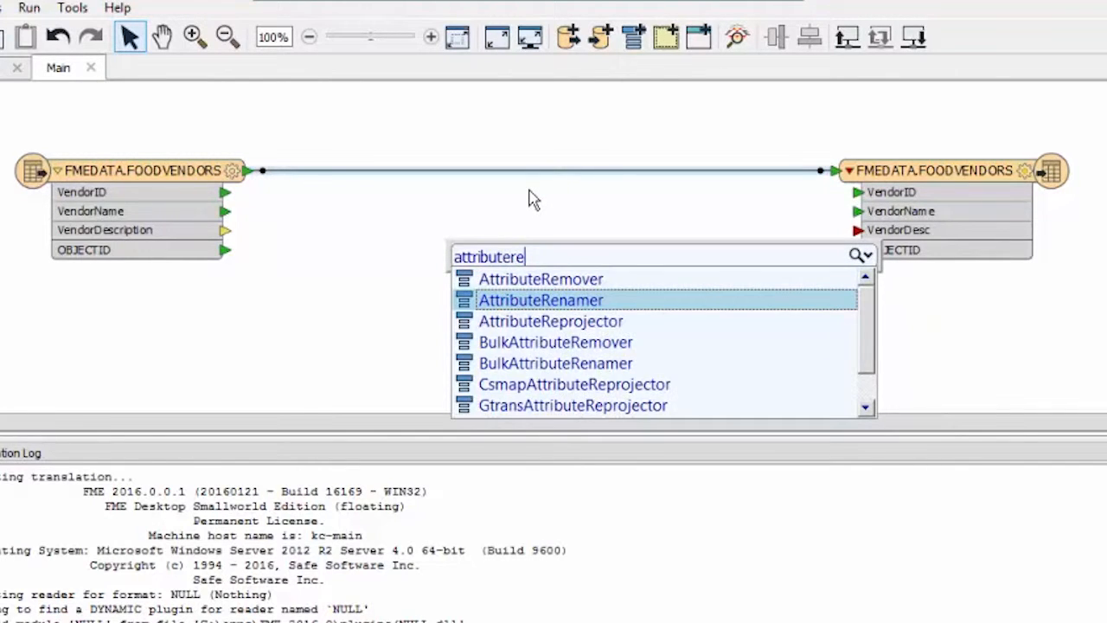
click(541, 299)
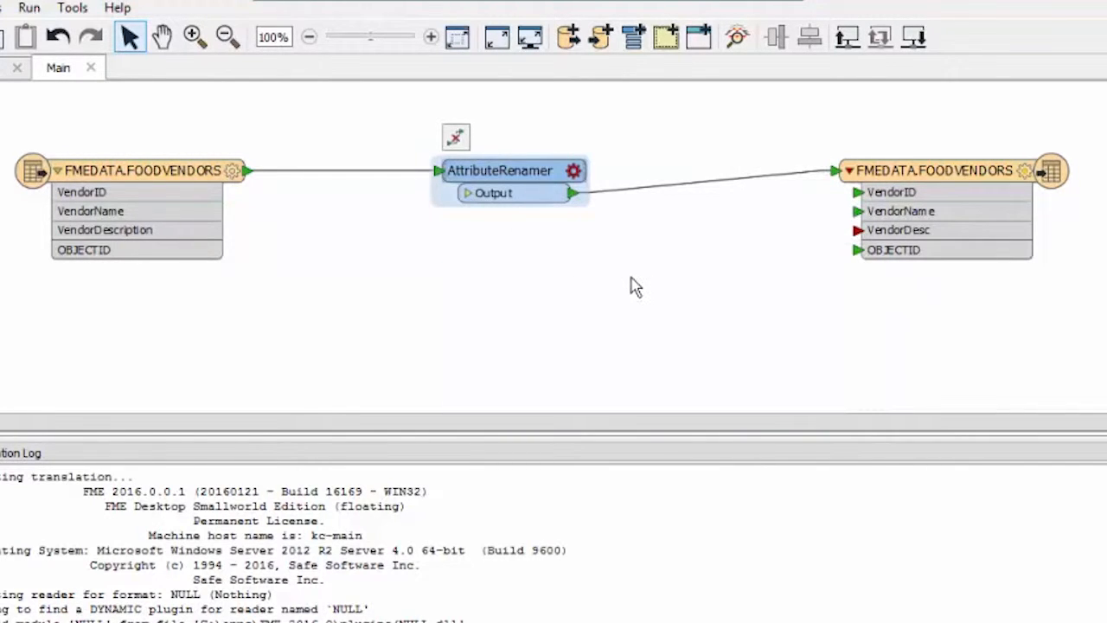
double_click(500, 170)
text(VendorDesc)
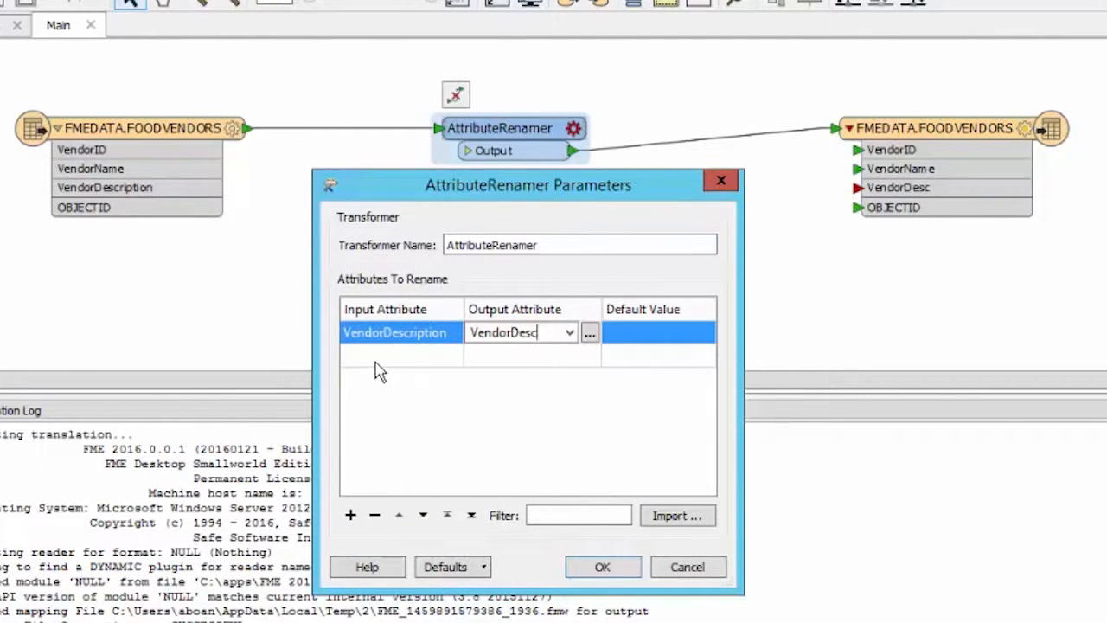
click(603, 566)
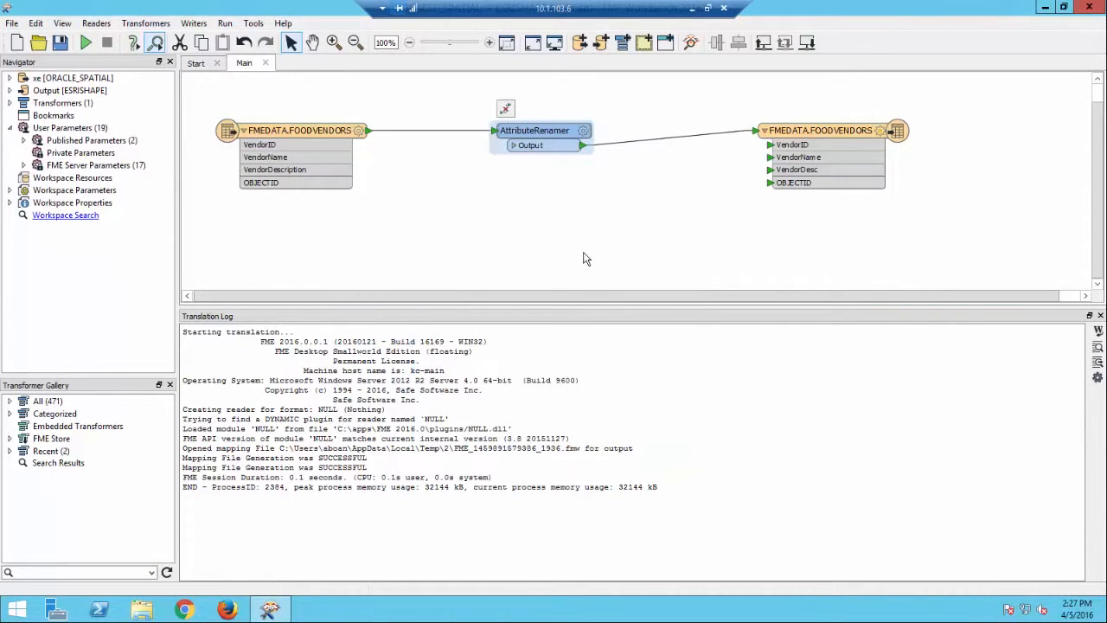
- Set the writer feature type's Shapefile Name to Hot_Dog_Stands with shape_point geometry
click(820, 130)
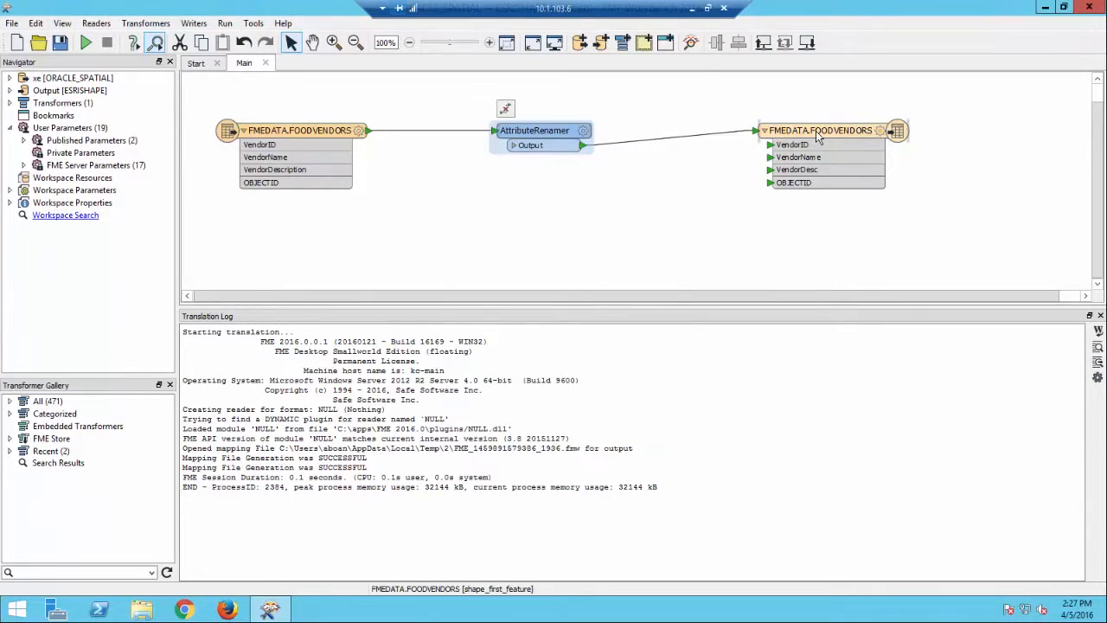
double_click(820, 130)
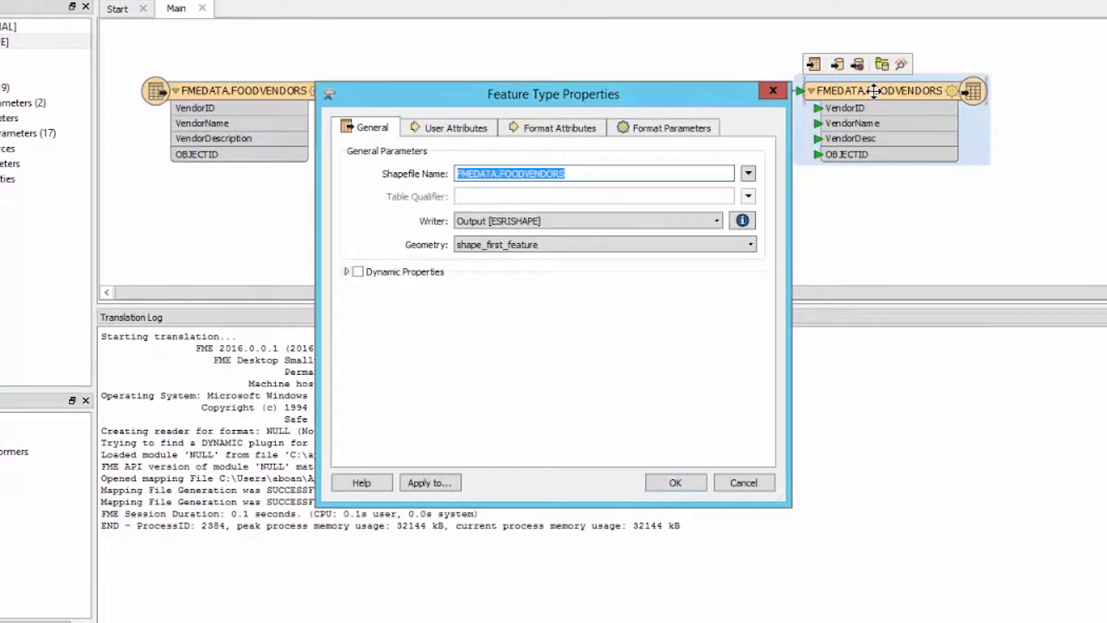
text(Hot_Dog_Stands)
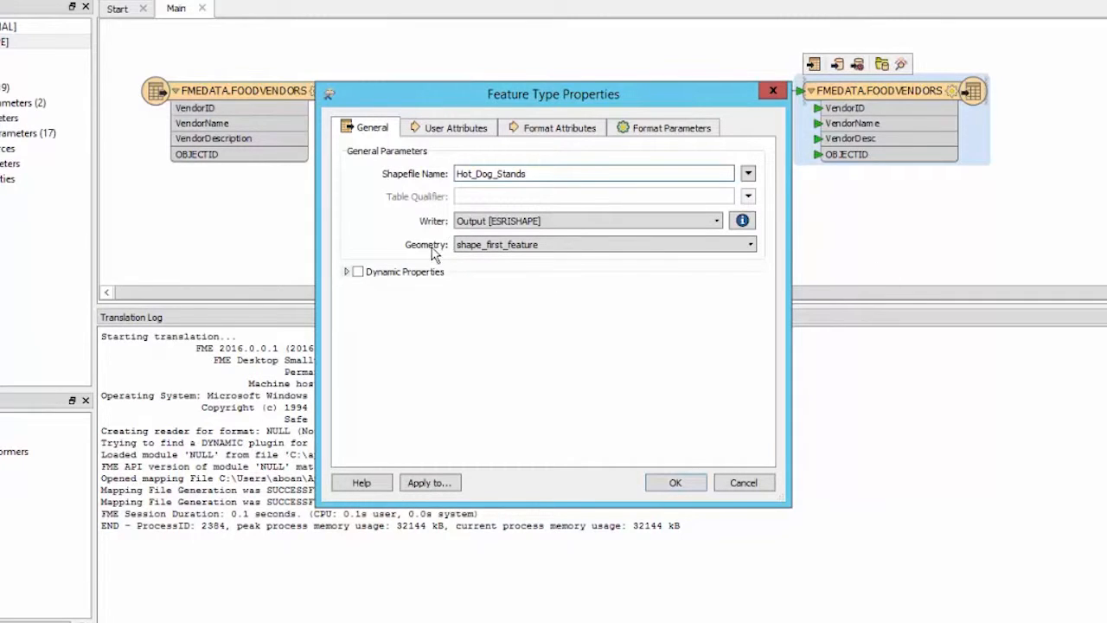
click(750, 244)
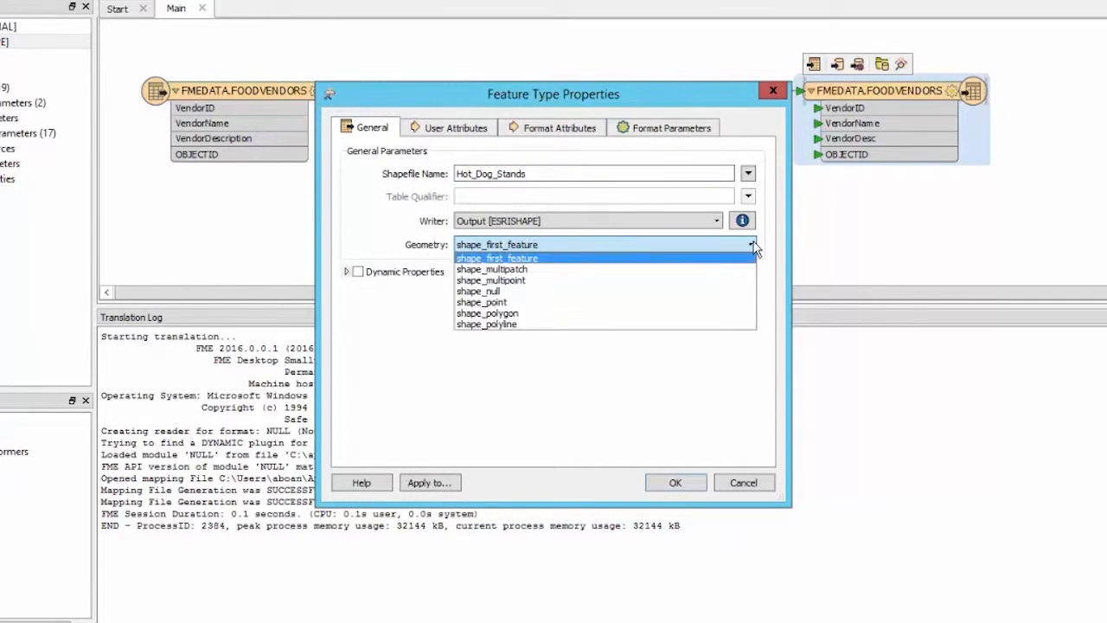
click(482, 302)
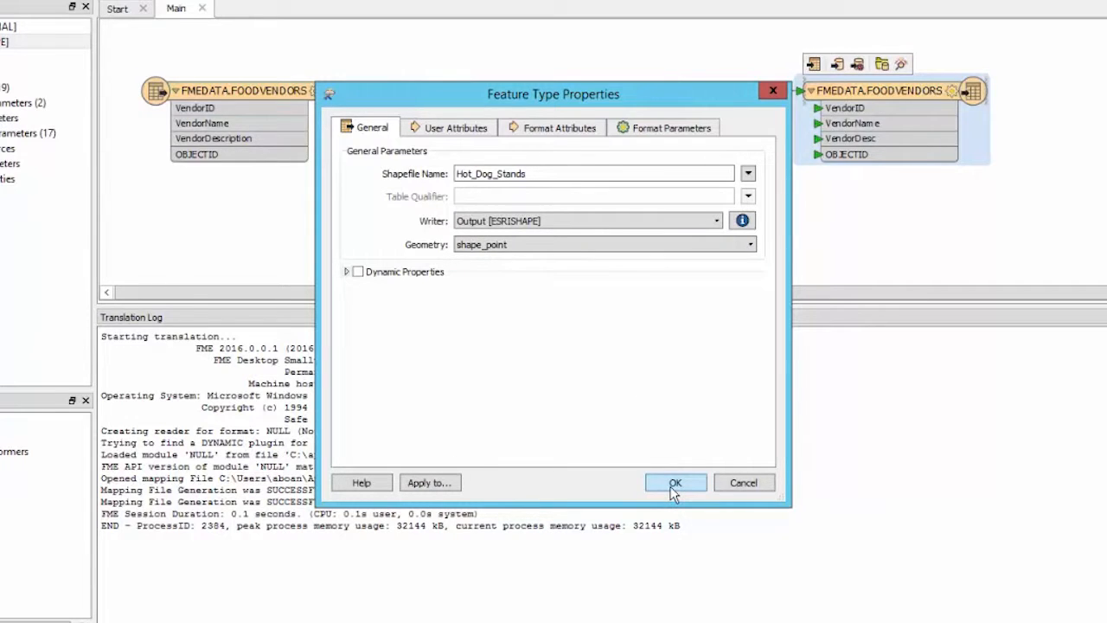
click(676, 482)
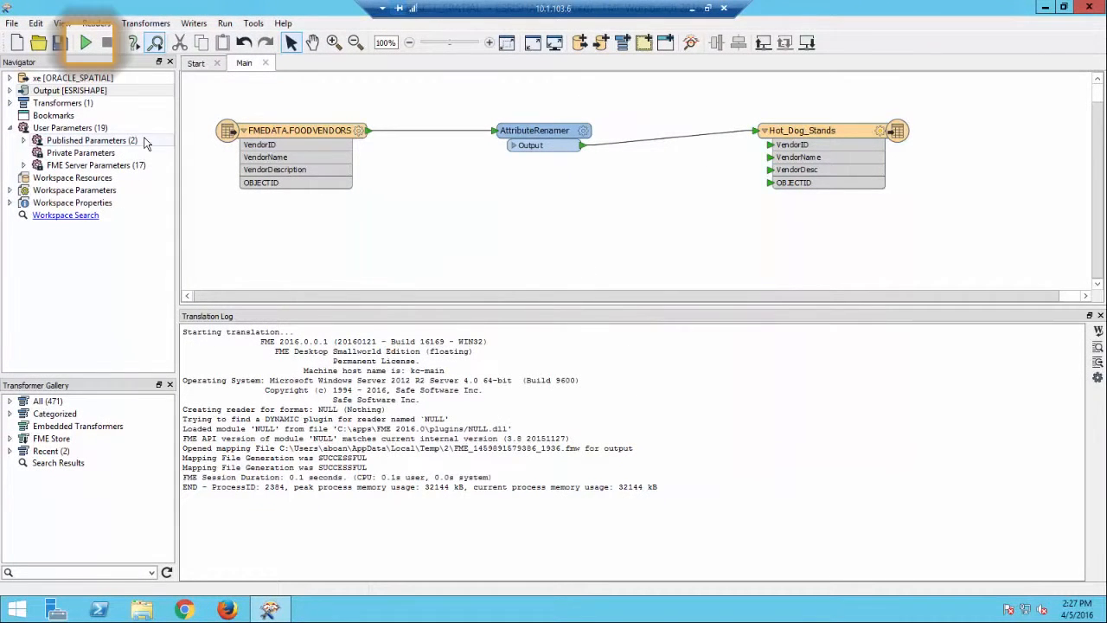
- Run the translation writing 38 features, then inspect the Hot_Dog_Stands output in Data Inspector
click(86, 42)
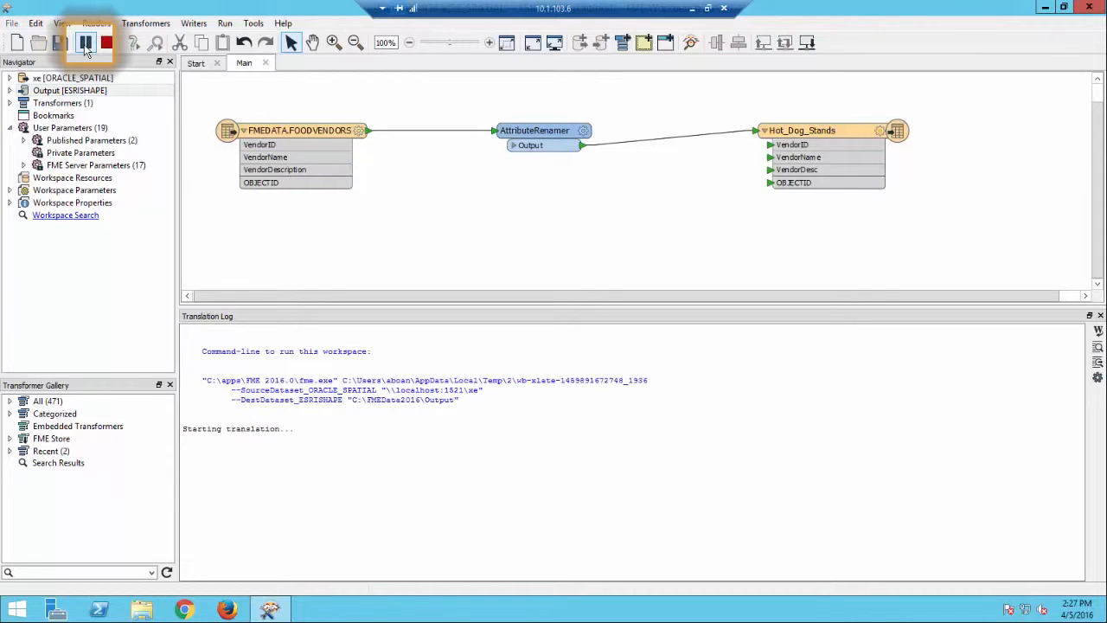
click(85, 44)
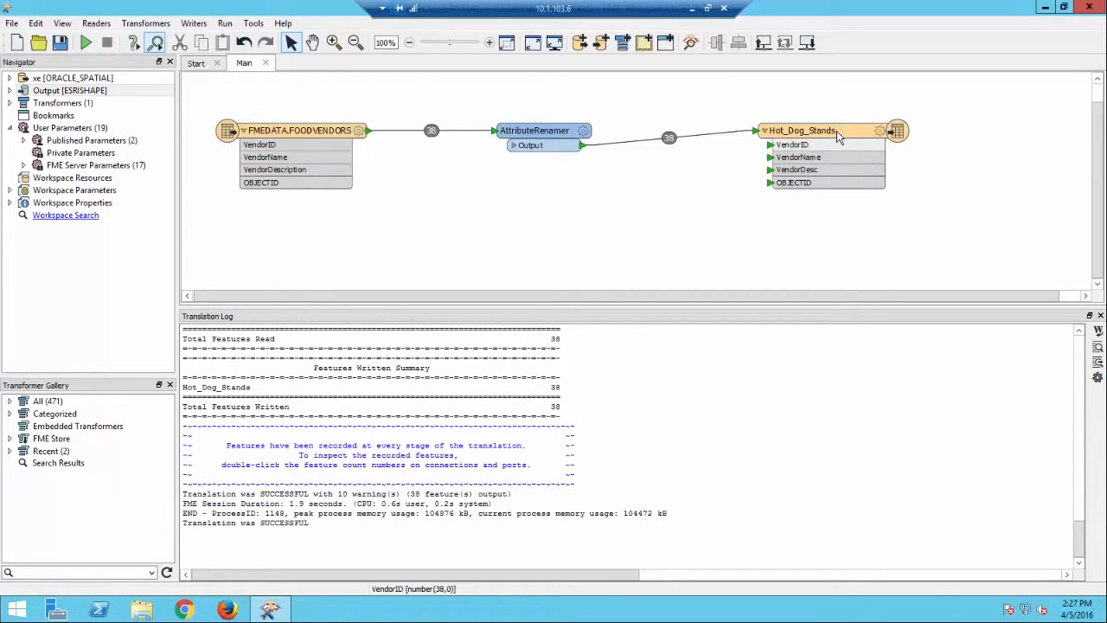
right_click(805, 129)
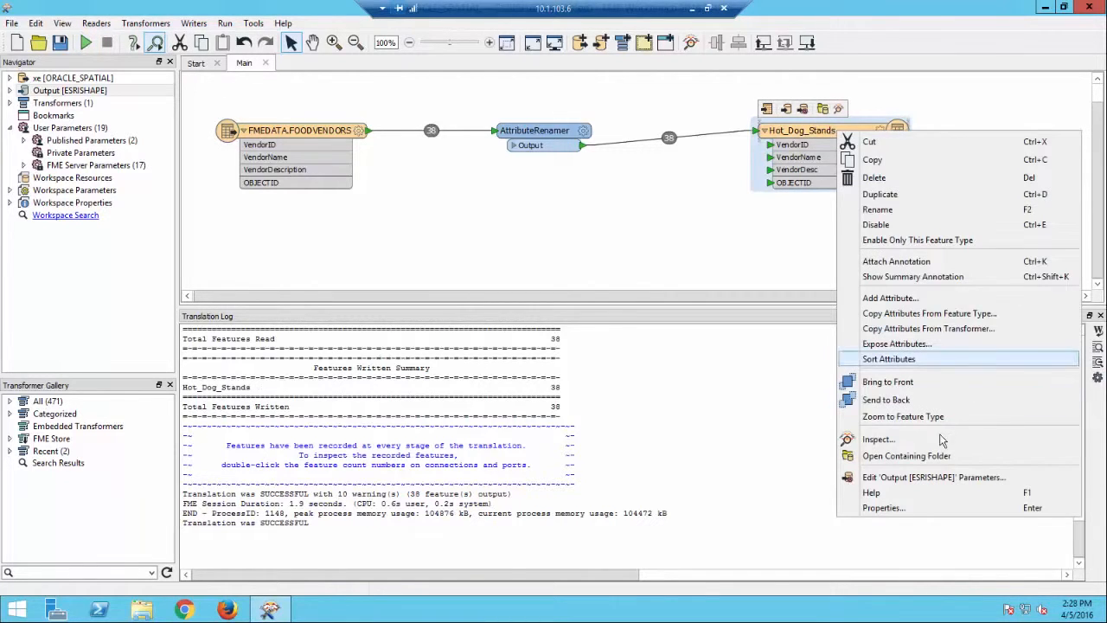
click(878, 439)
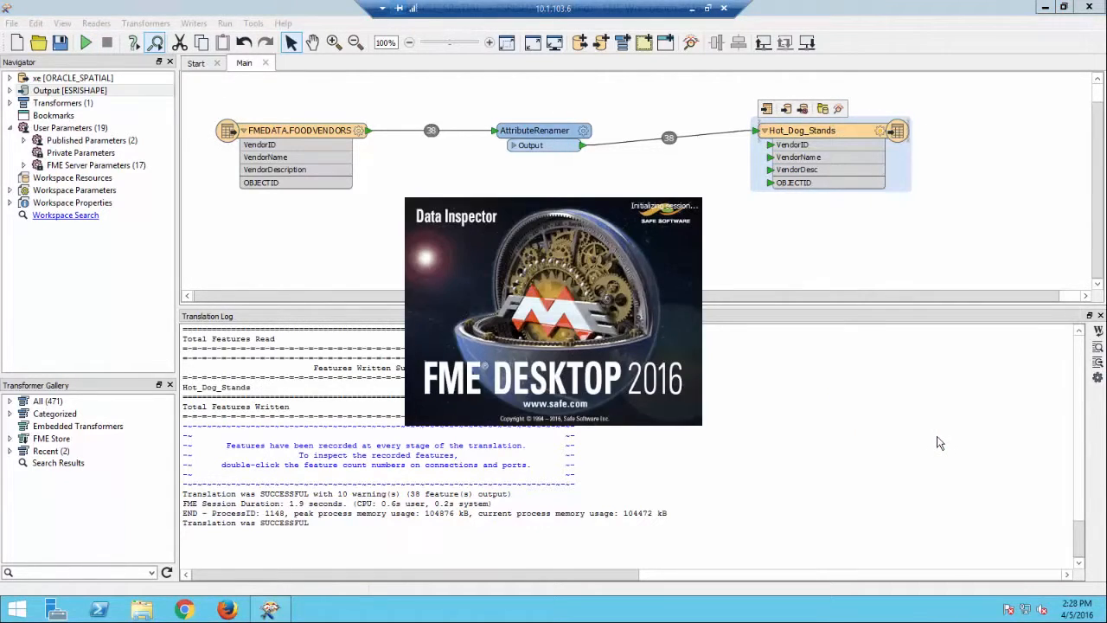